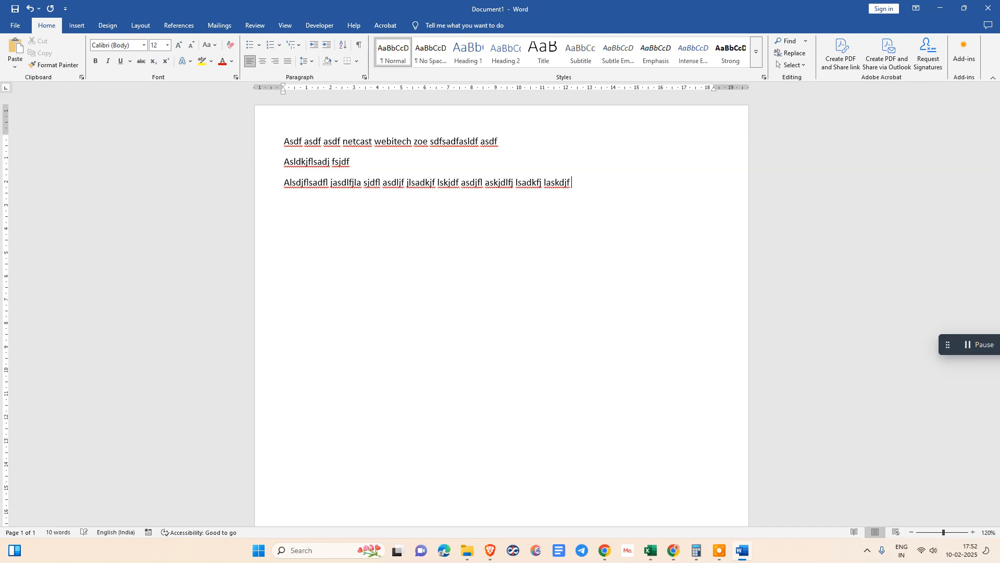
# Step: Start a new folder in the Documents save dialog, partly named "net"
pyautogui.click(380, 133)
pyautogui.write('net')
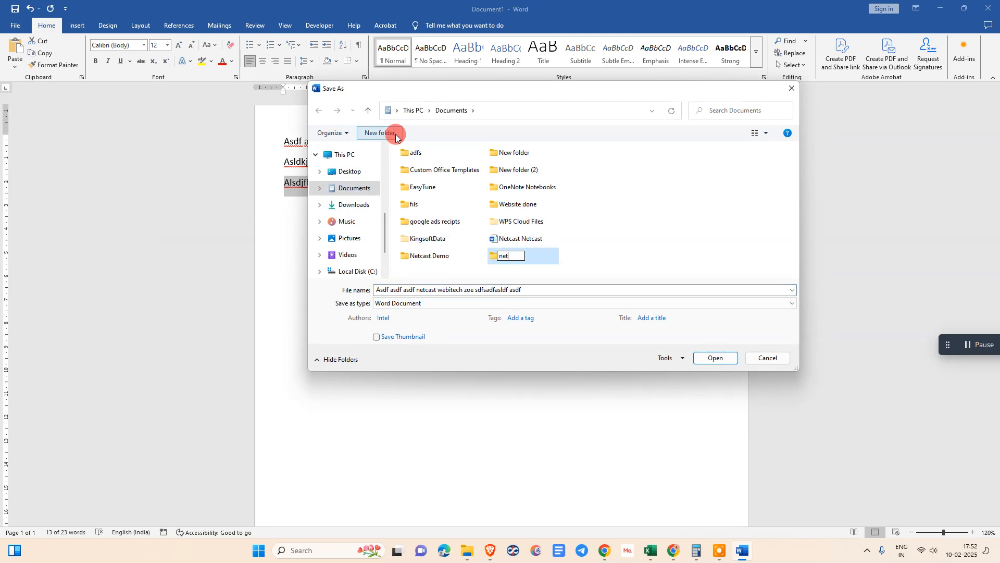